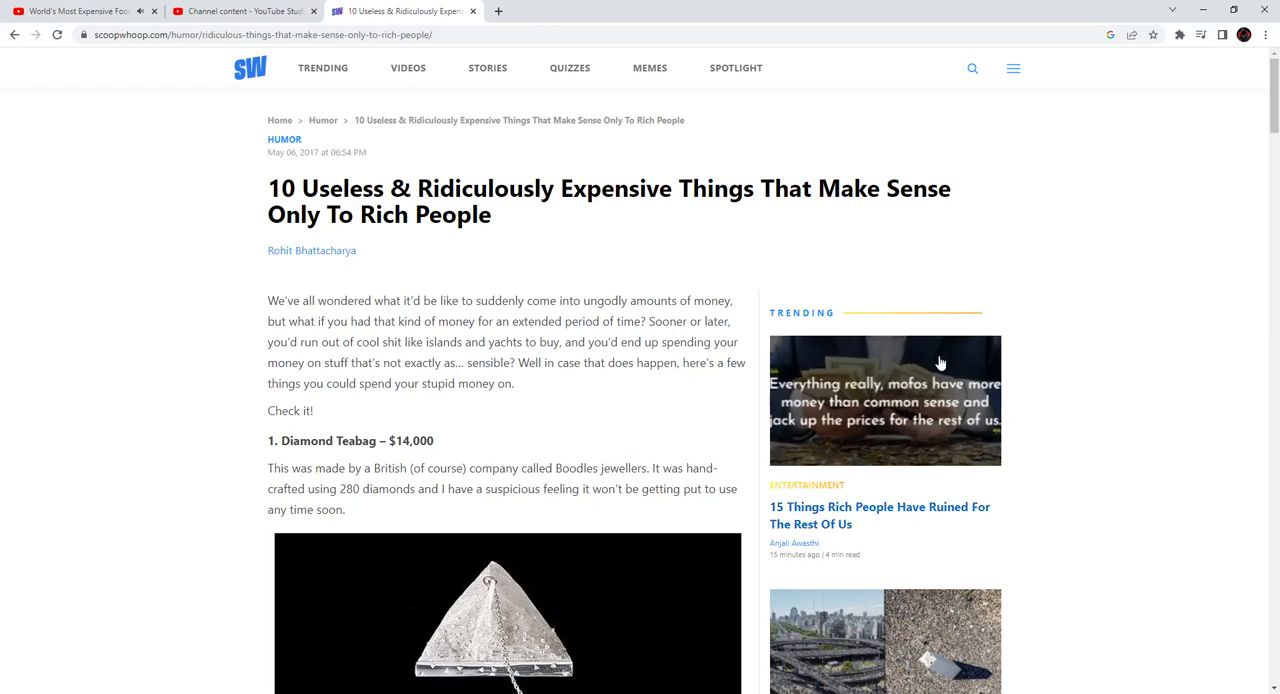
pyautogui.scroll(-3)
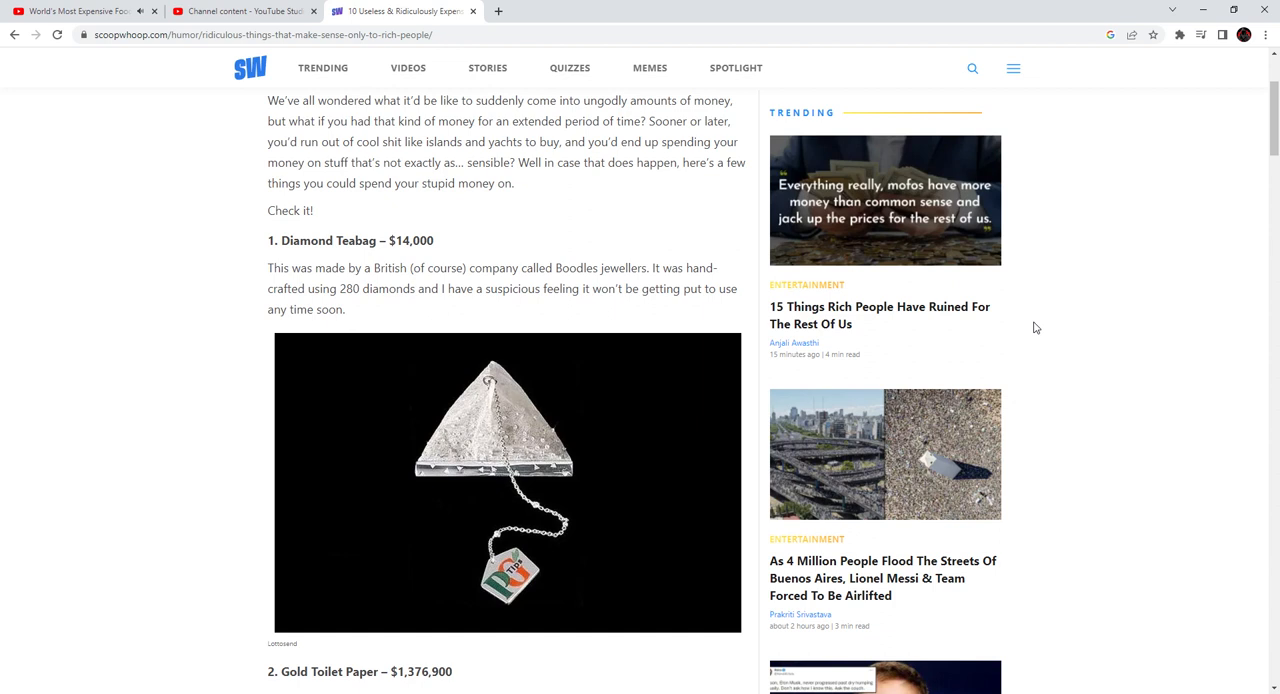
pyautogui.scroll(-3)
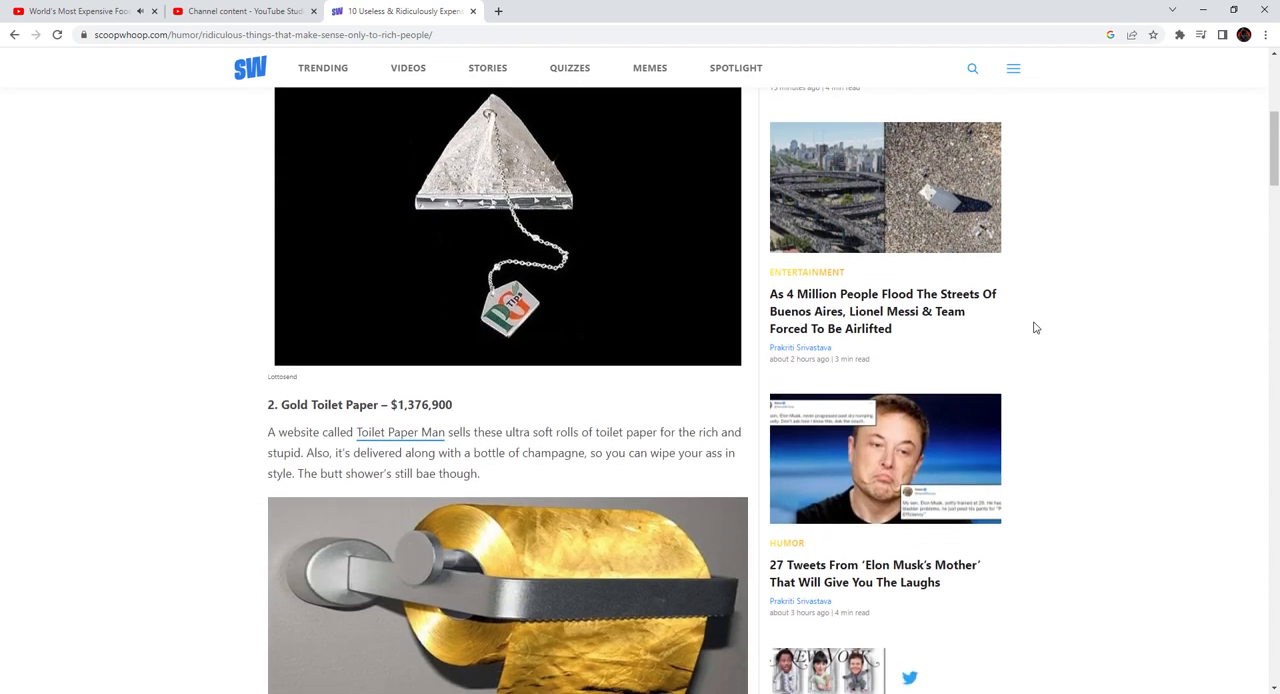
pyautogui.scroll(-3)
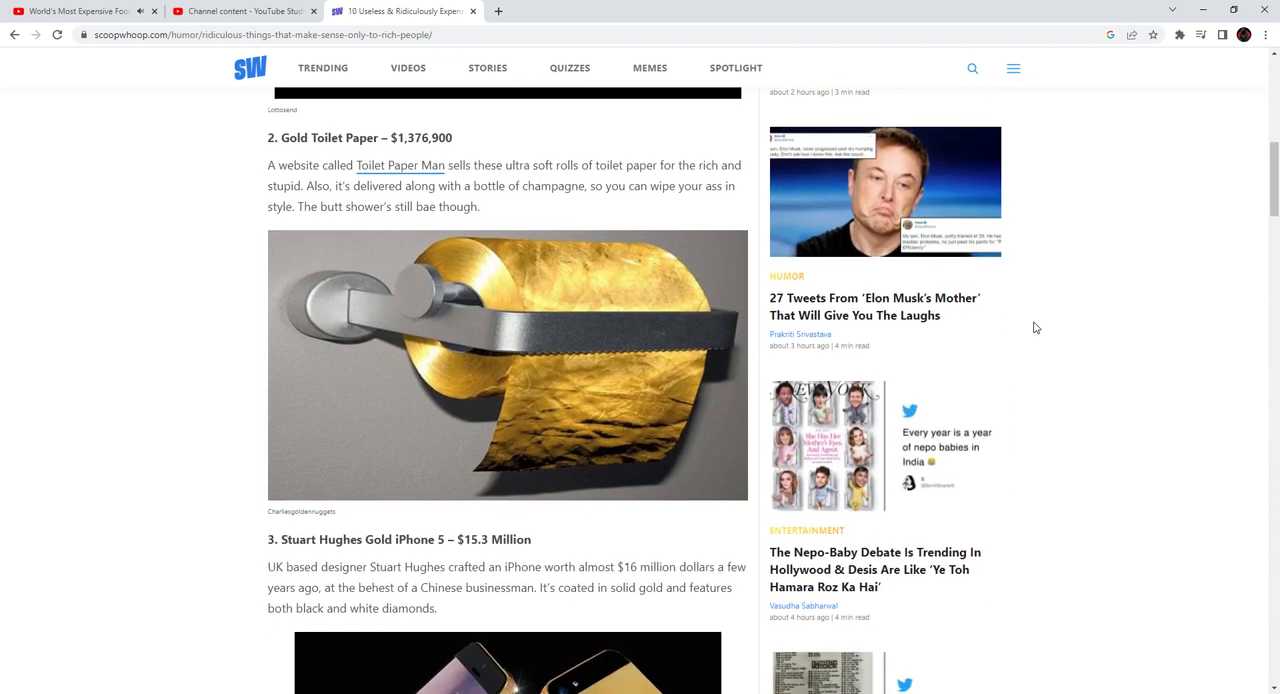
pyautogui.scroll(-3)
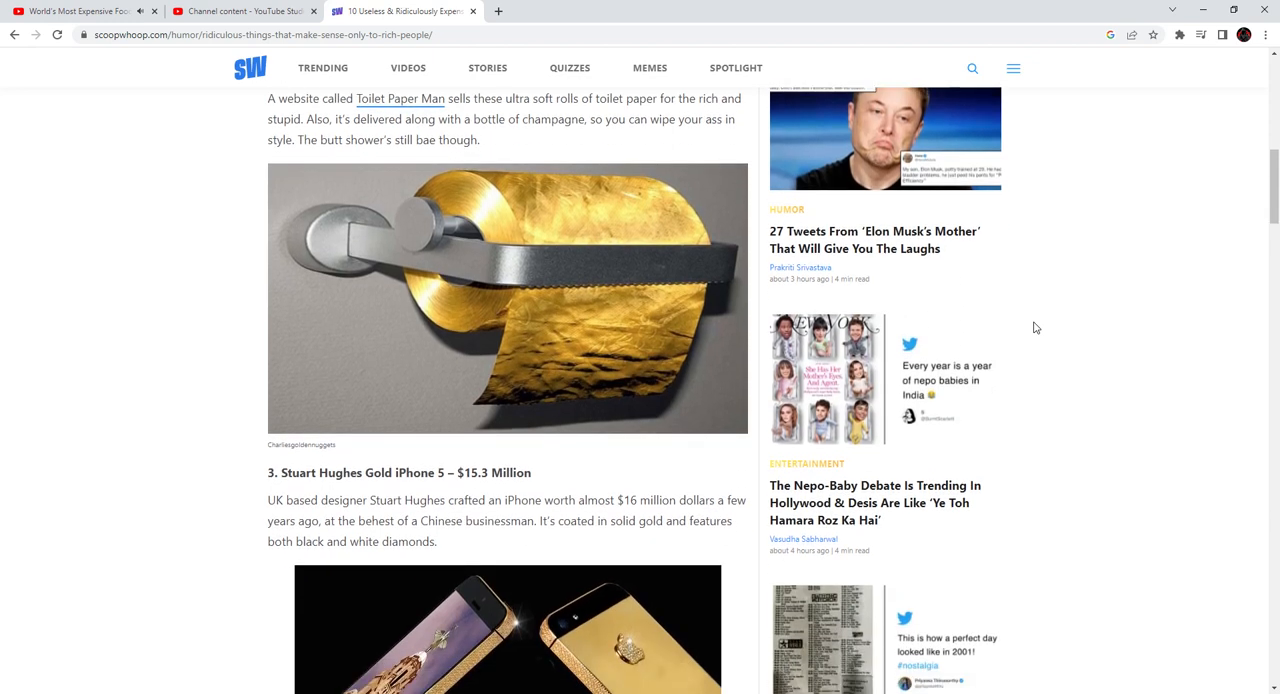
pyautogui.scroll(-3)
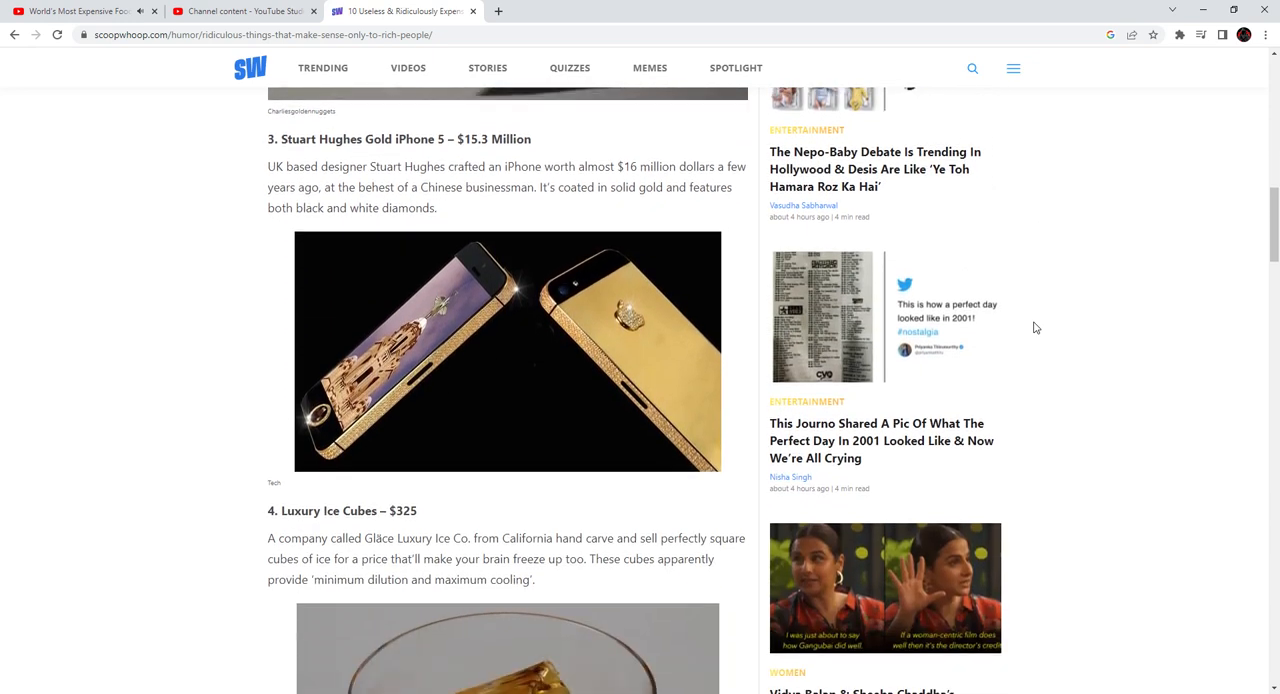
pyautogui.scroll(-3)
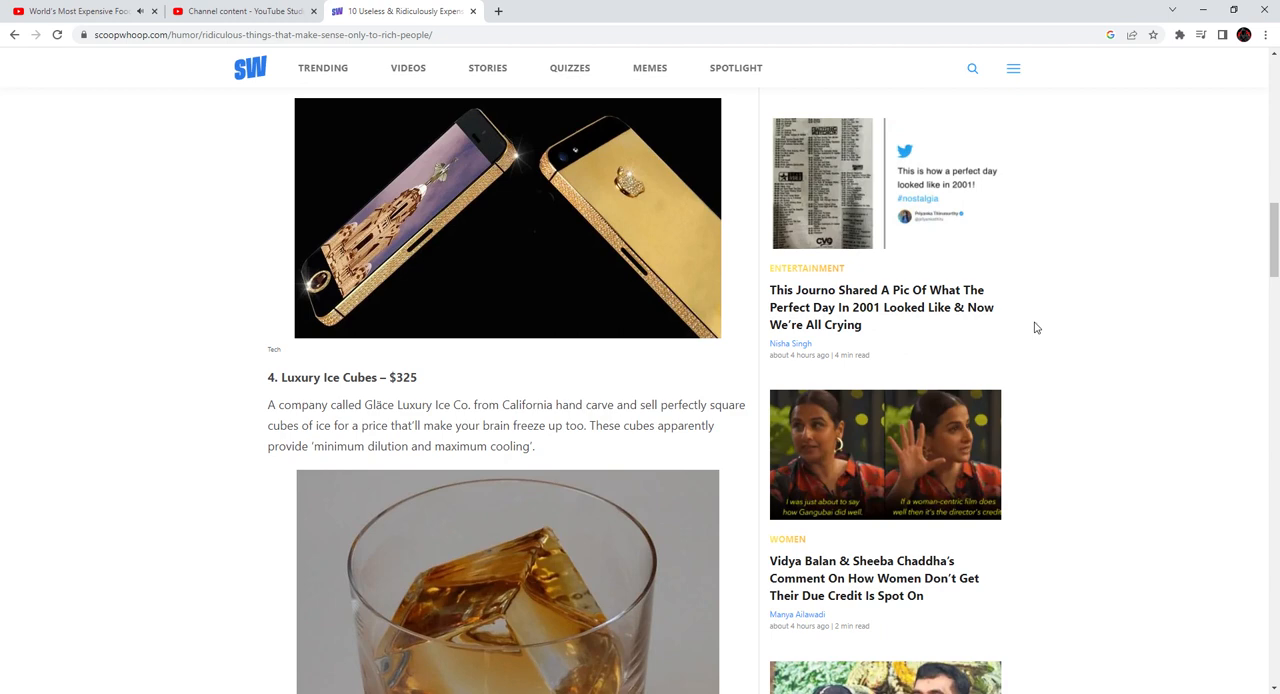
pyautogui.scroll(-3)
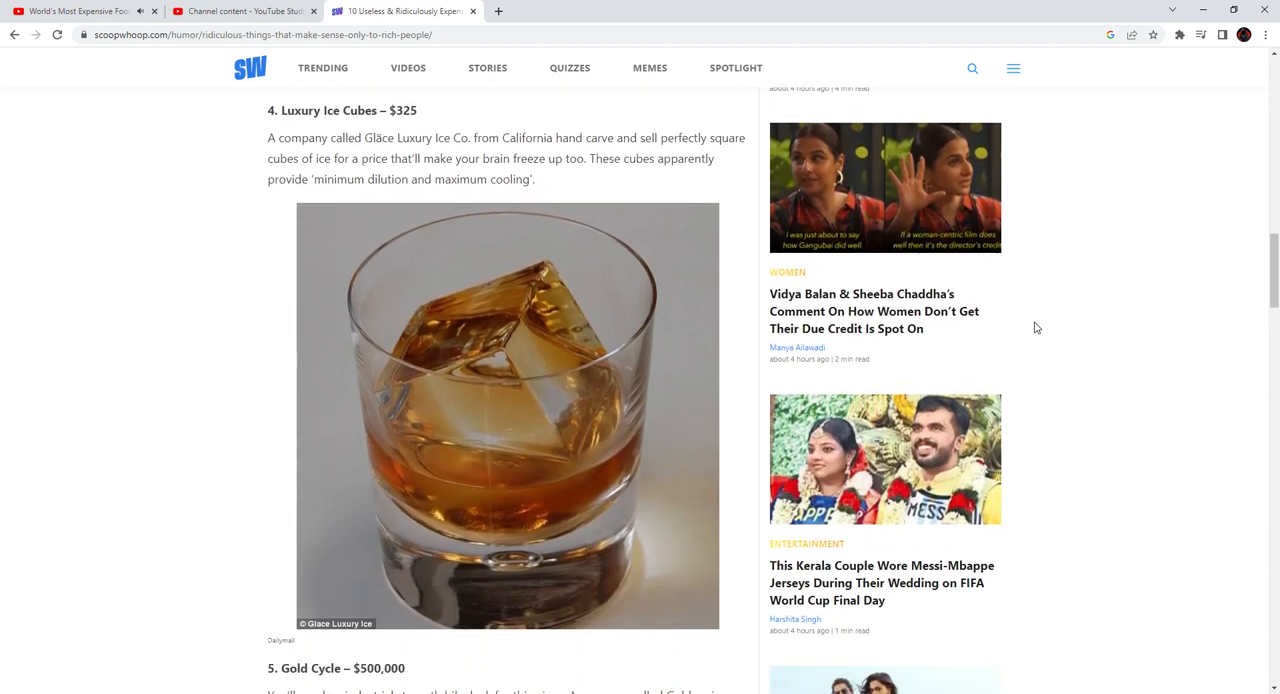
pyautogui.scroll(-3)
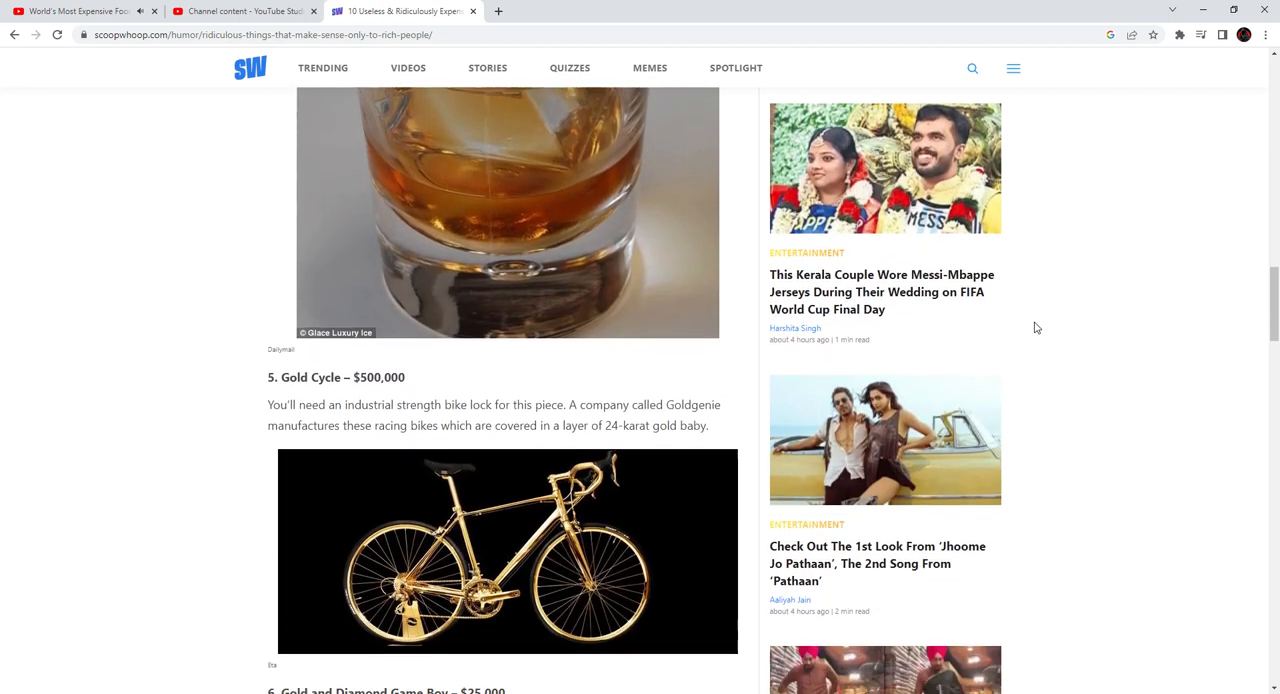
pyautogui.scroll(-3)
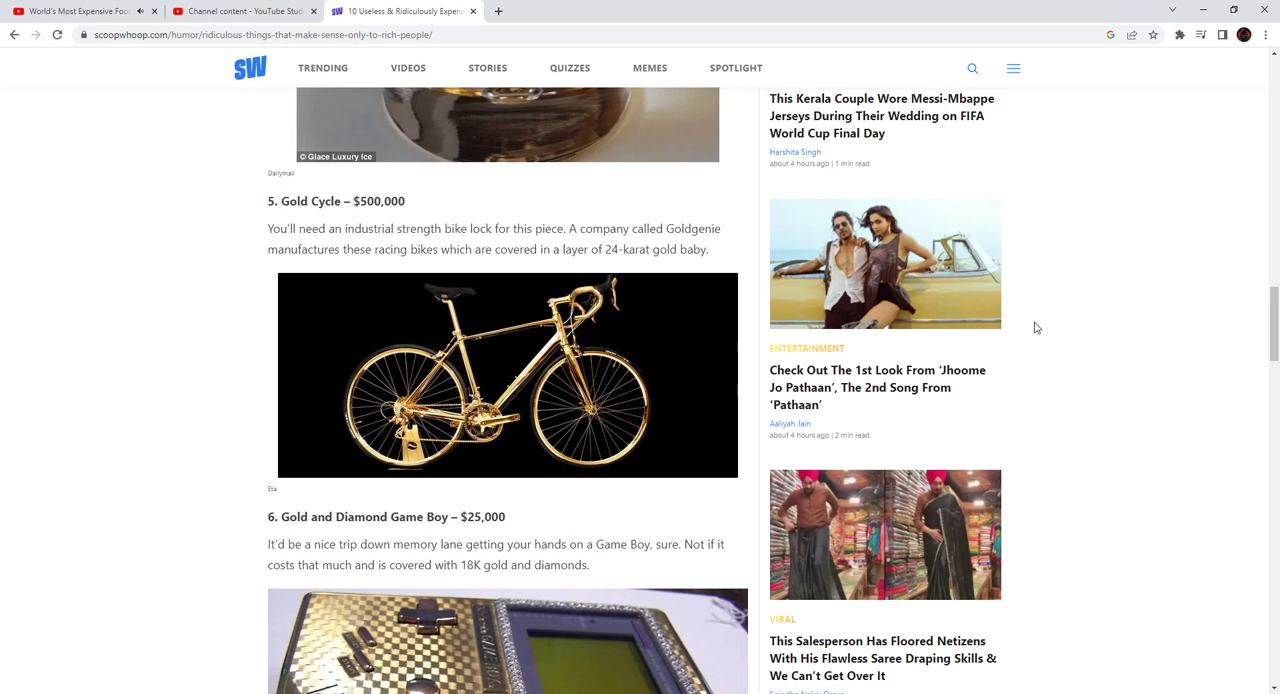
pyautogui.scroll(-3)
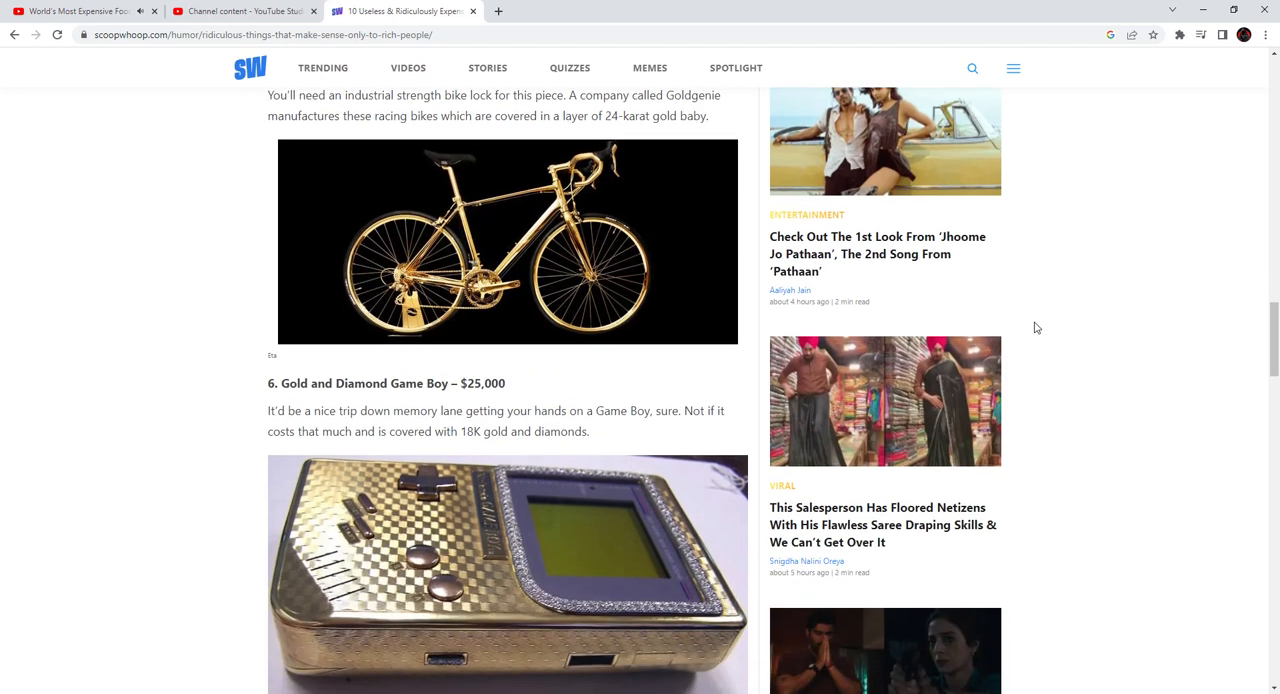
pyautogui.scroll(-3)
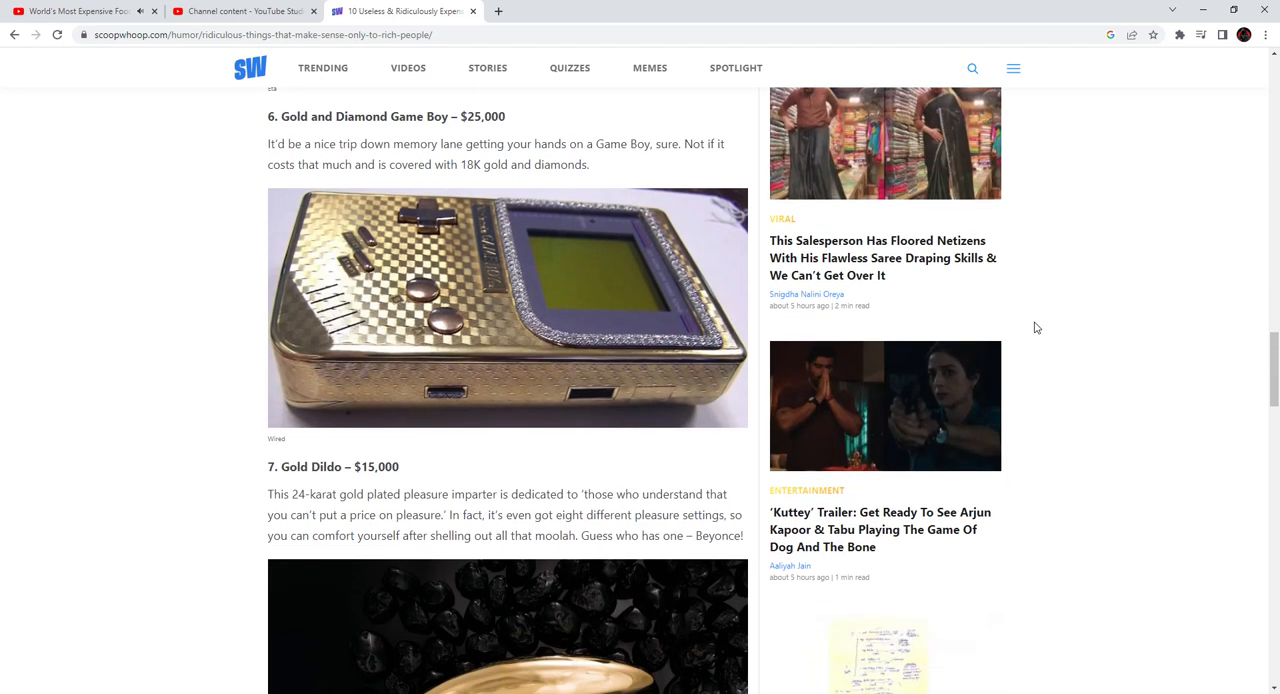
pyautogui.scroll(-3)
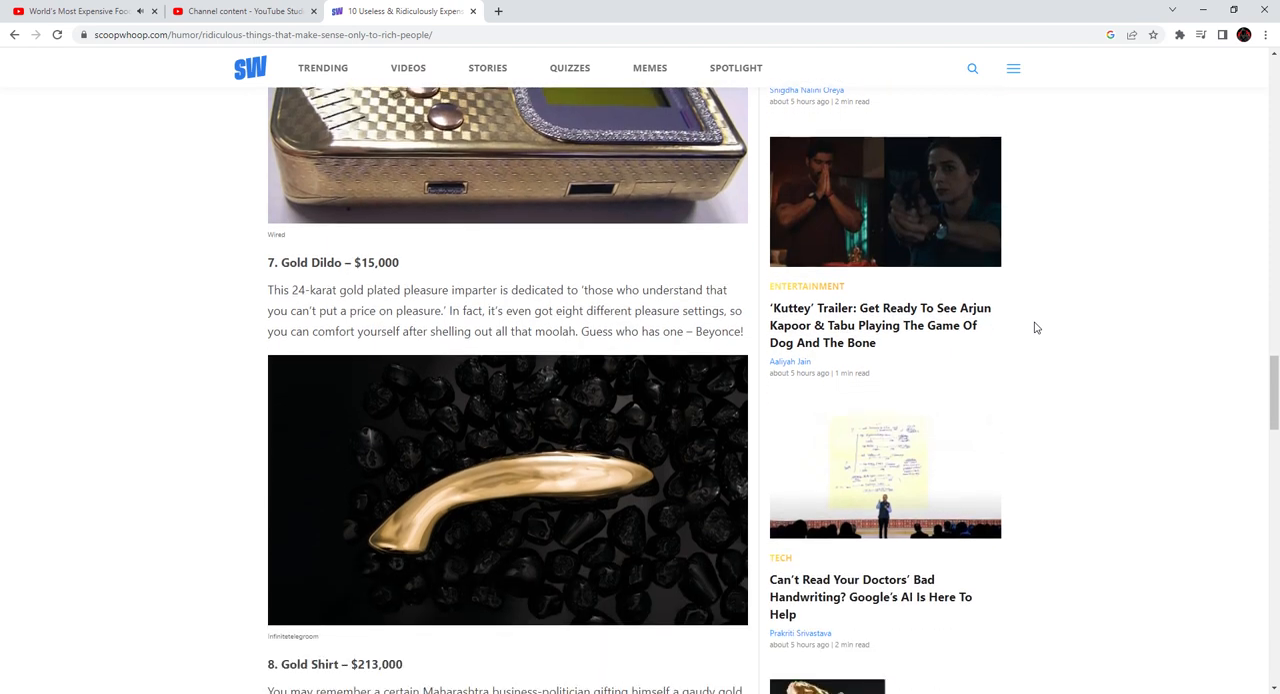
pyautogui.scroll(-3)
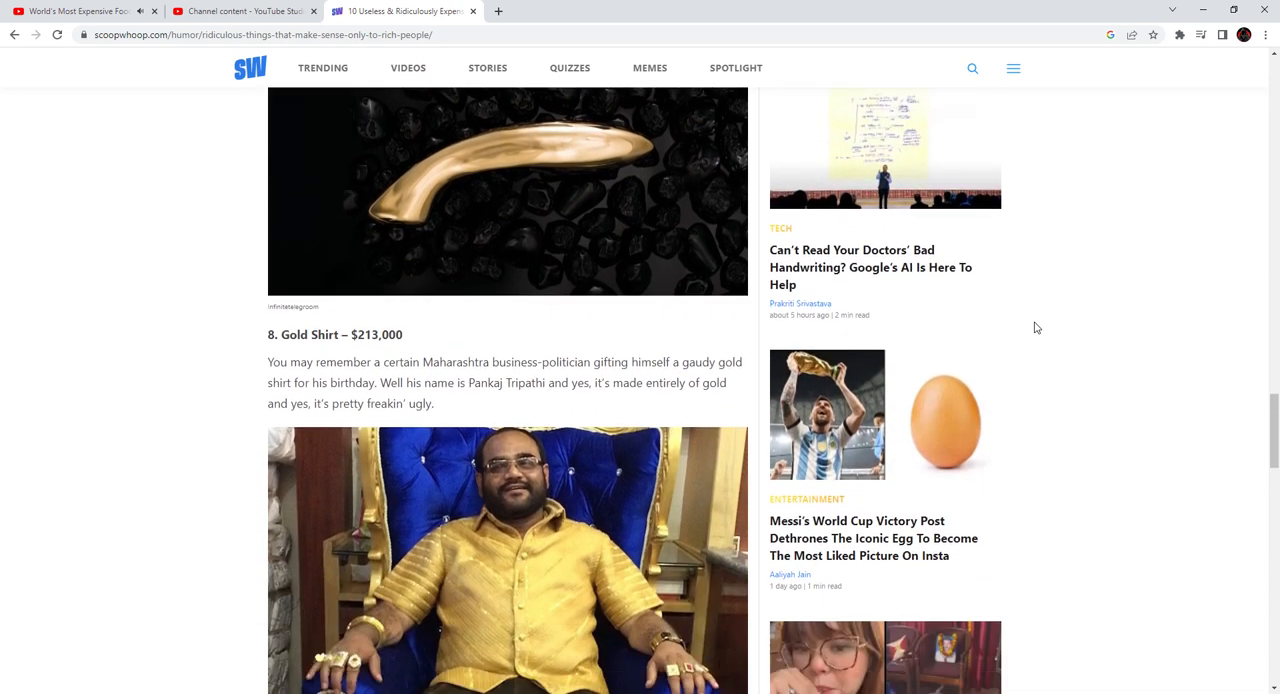
pyautogui.scroll(-3)
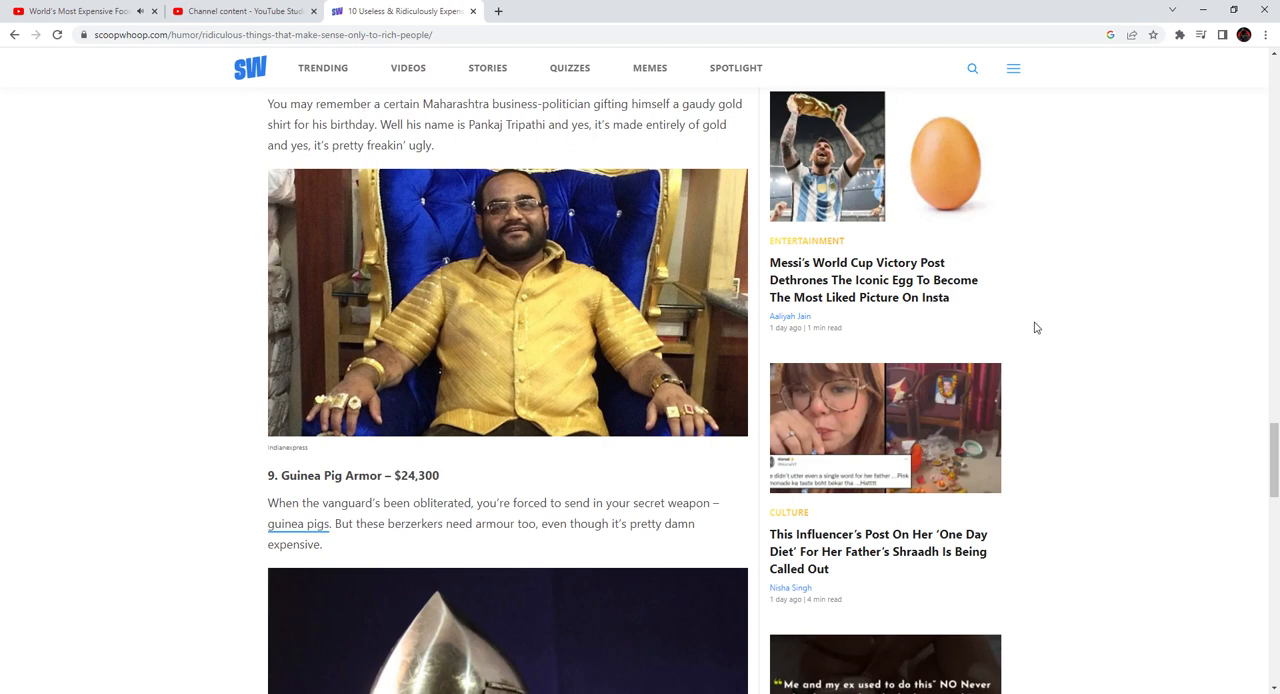
pyautogui.scroll(-3)
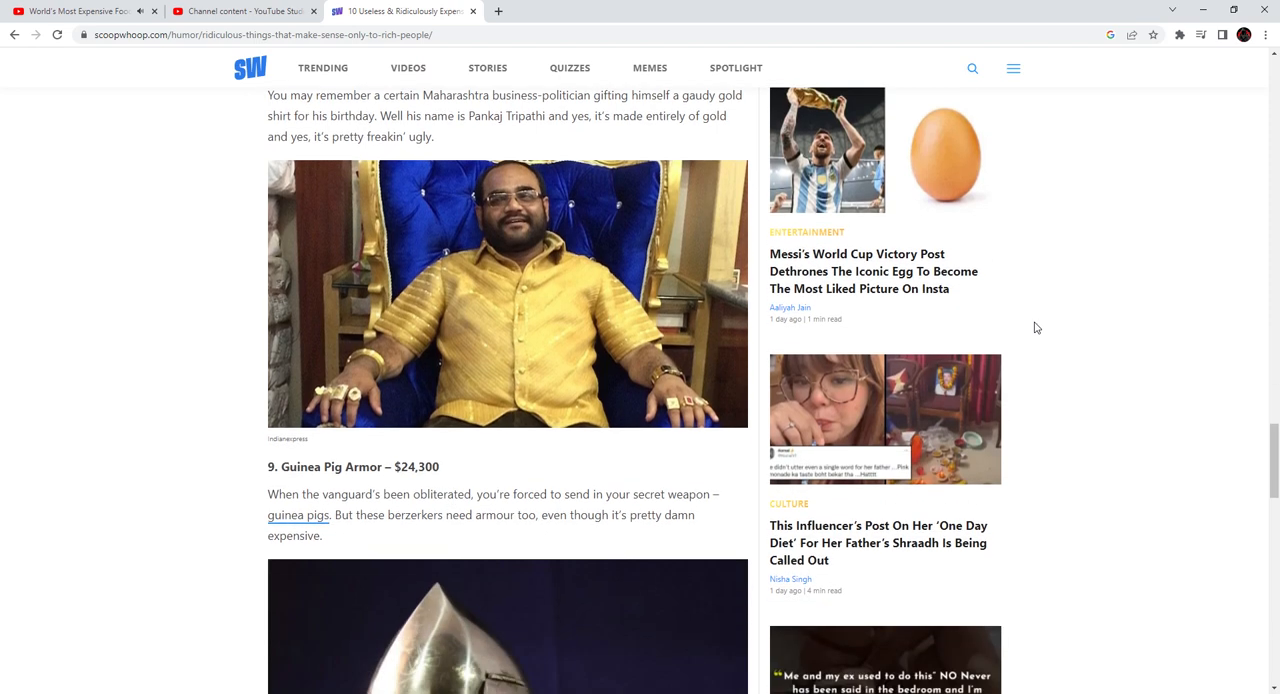
pyautogui.scroll(-3)
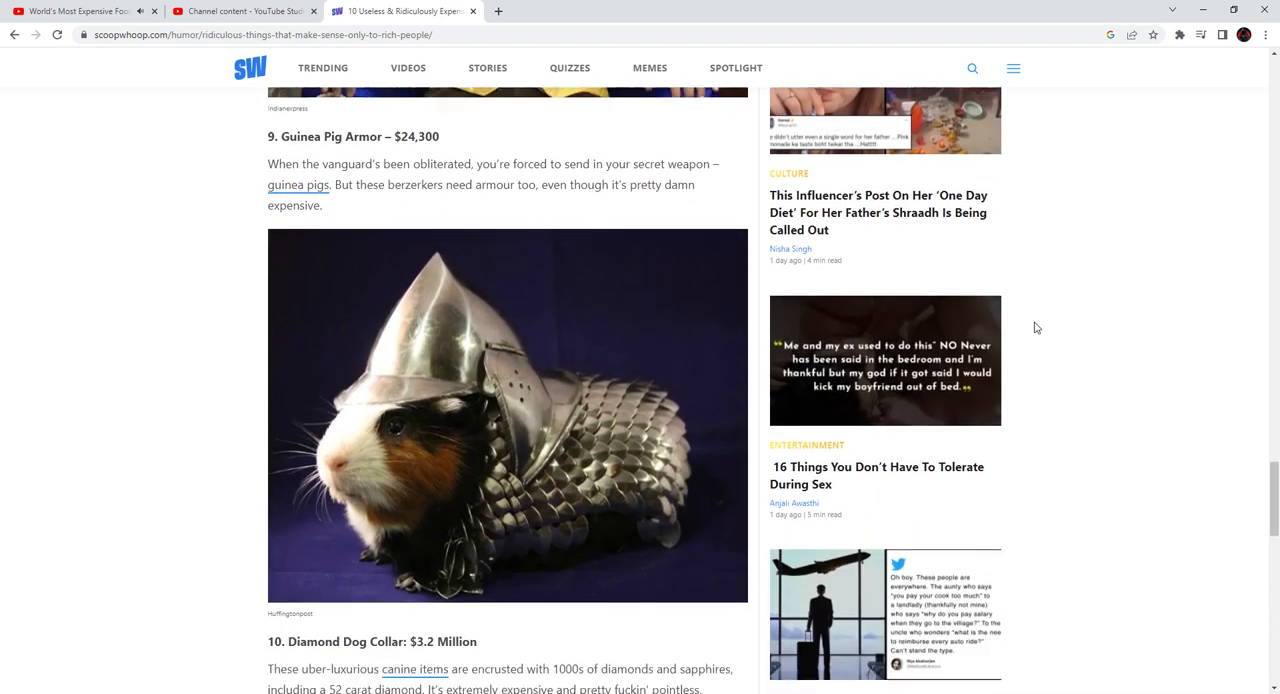
pyautogui.scroll(-3)
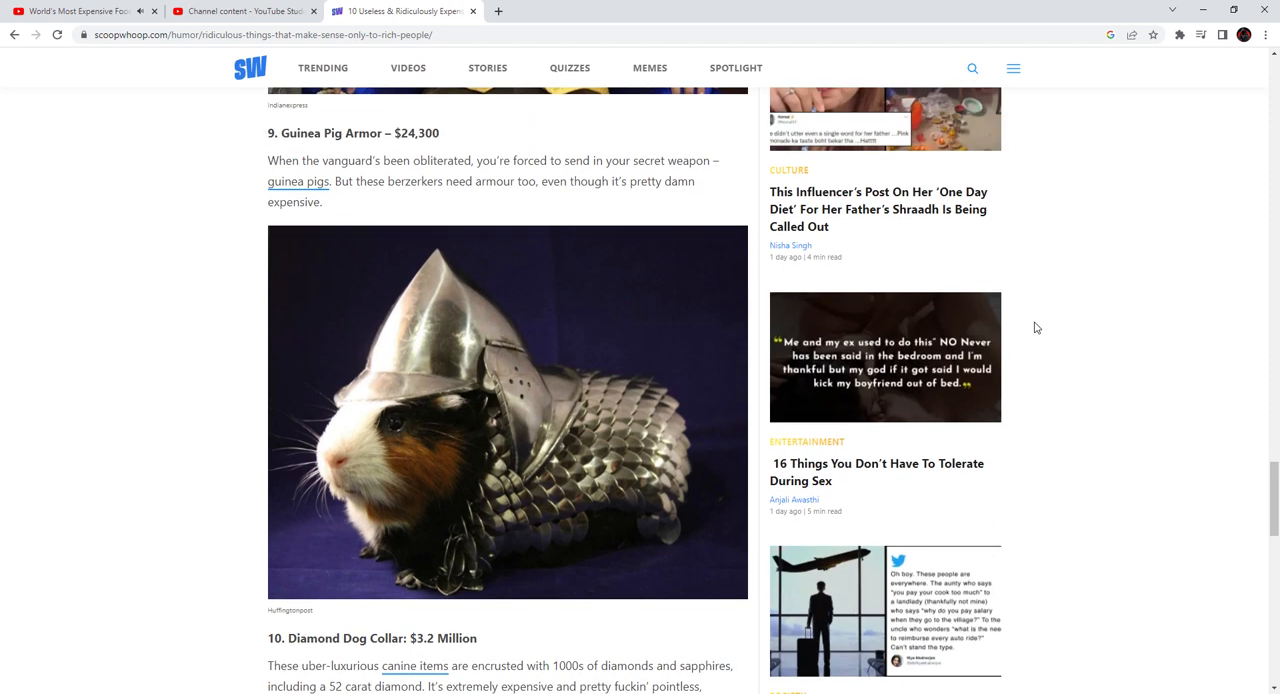
pyautogui.scroll(-3)
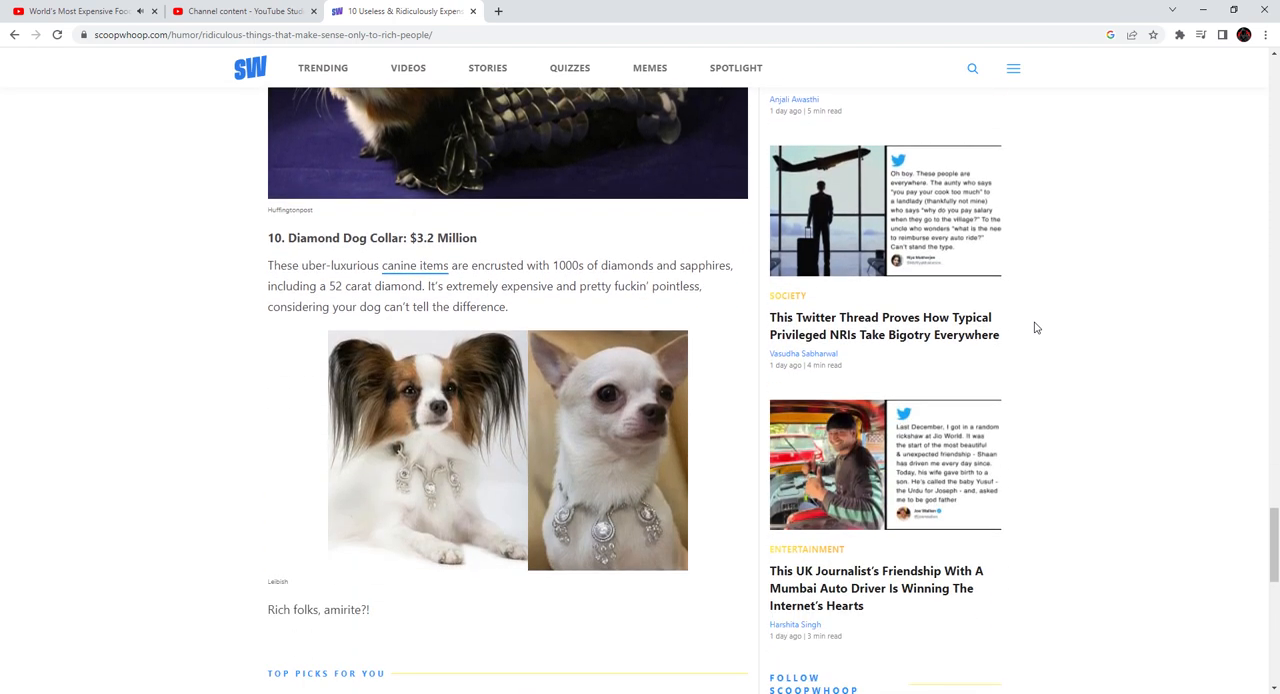
pyautogui.scroll(-3)
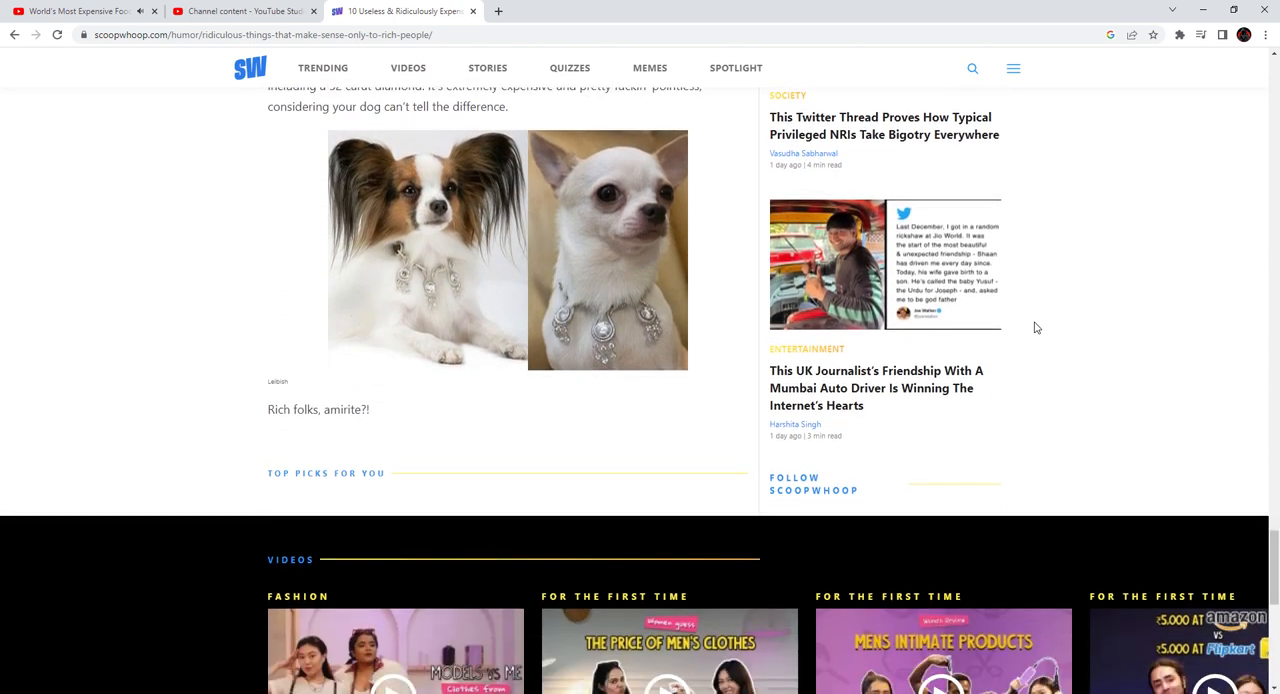
pyautogui.scroll(3)
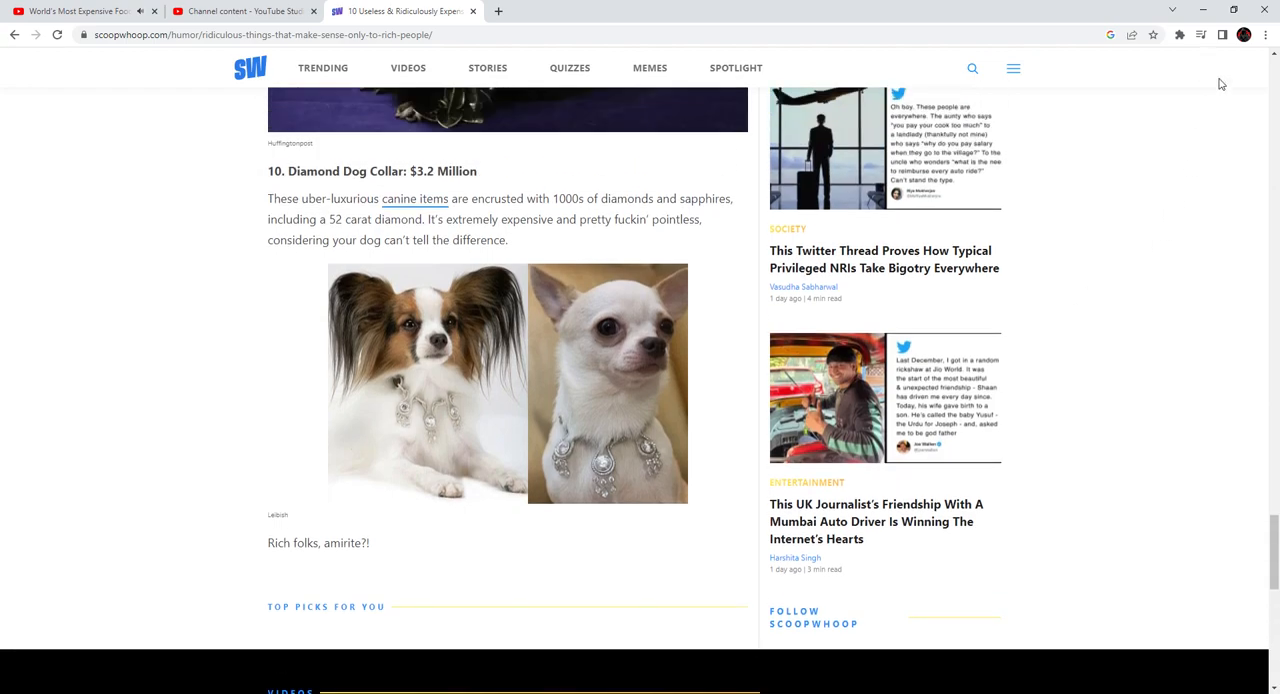